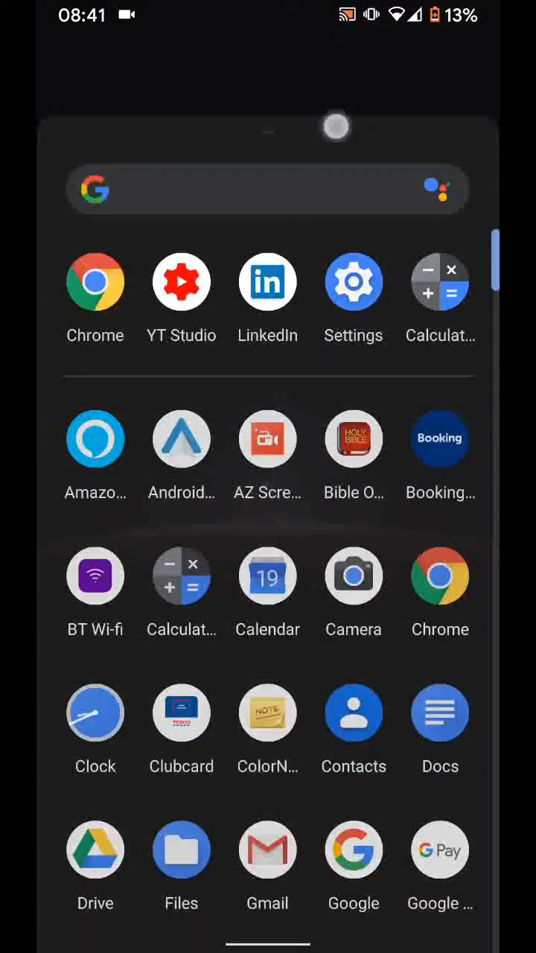
Launch the Settings app from the launcher's app drawer
{"action": "left_click", "coordinate": [353, 281]}
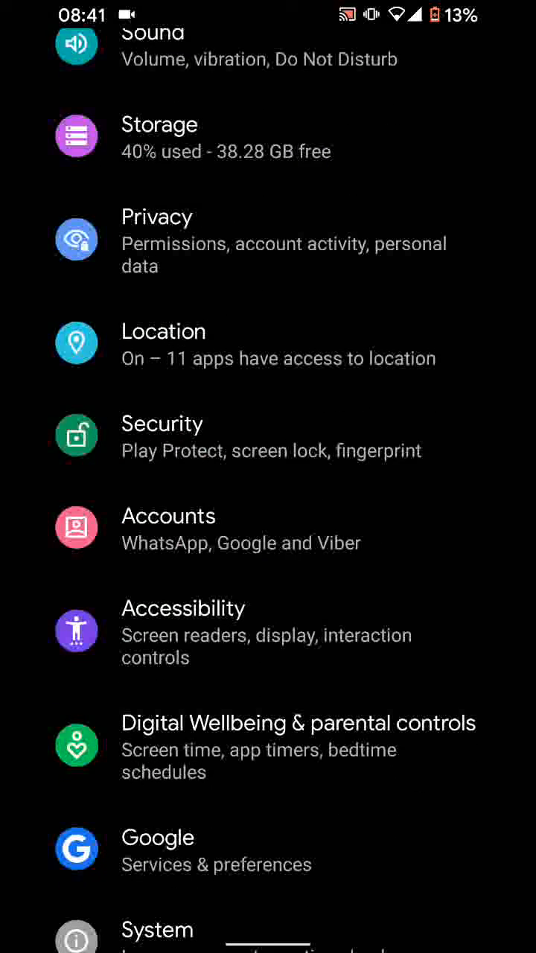
Go to Digital Wellbeing & parental controls, then into Focus mode
{"action": "left_click", "coordinate": [298, 746]}
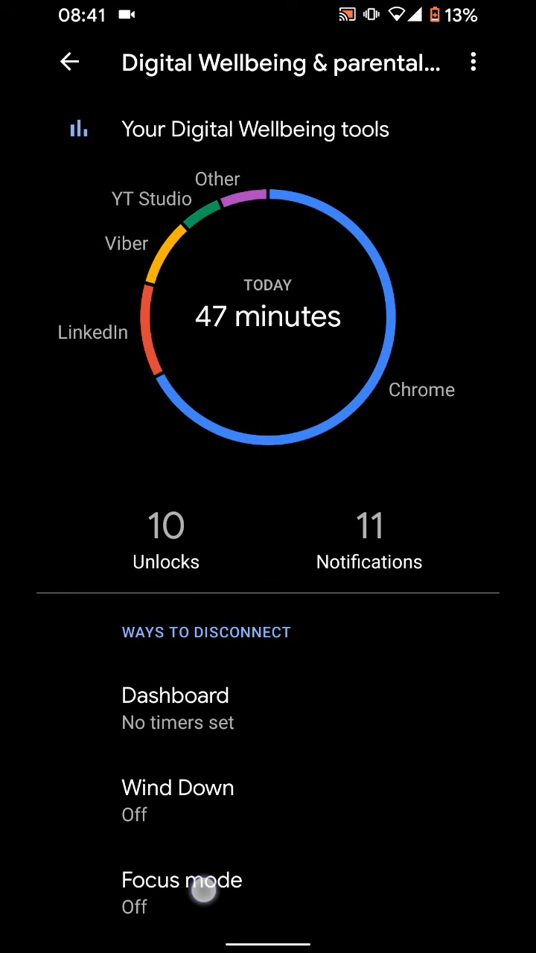
{"action": "left_click", "coordinate": [180, 880]}
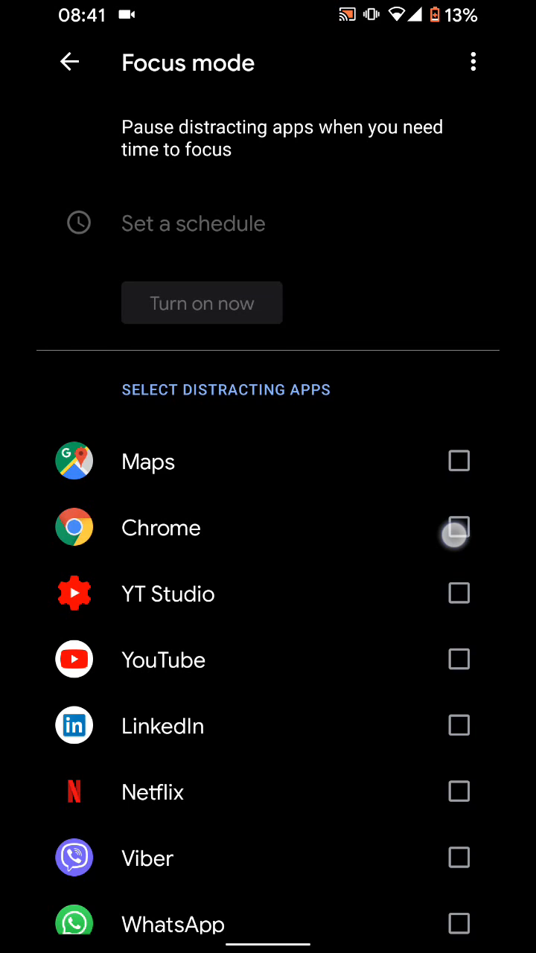
Mark Chrome, Maps and LinkedIn as distracting apps
{"action": "left_click", "coordinate": [459, 527]}
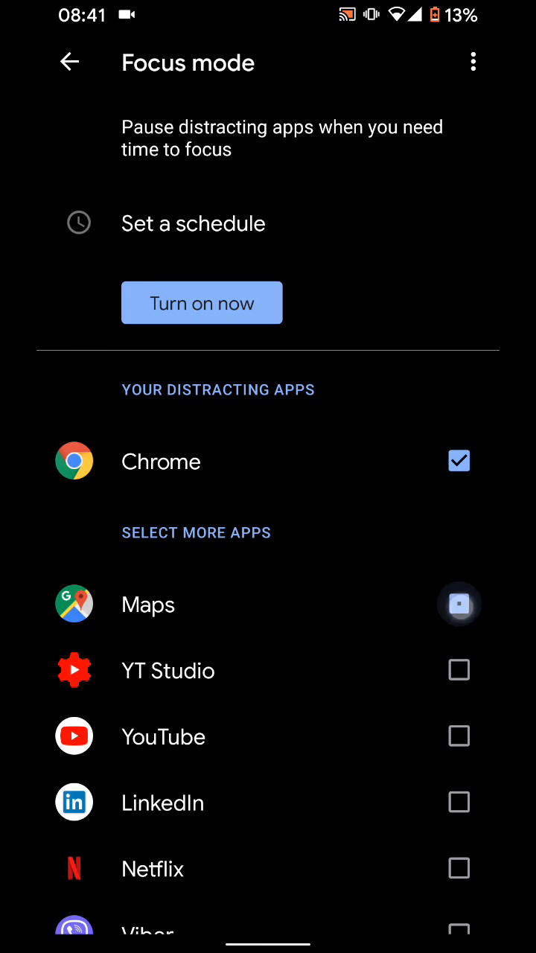
{"action": "left_click", "coordinate": [458, 603]}
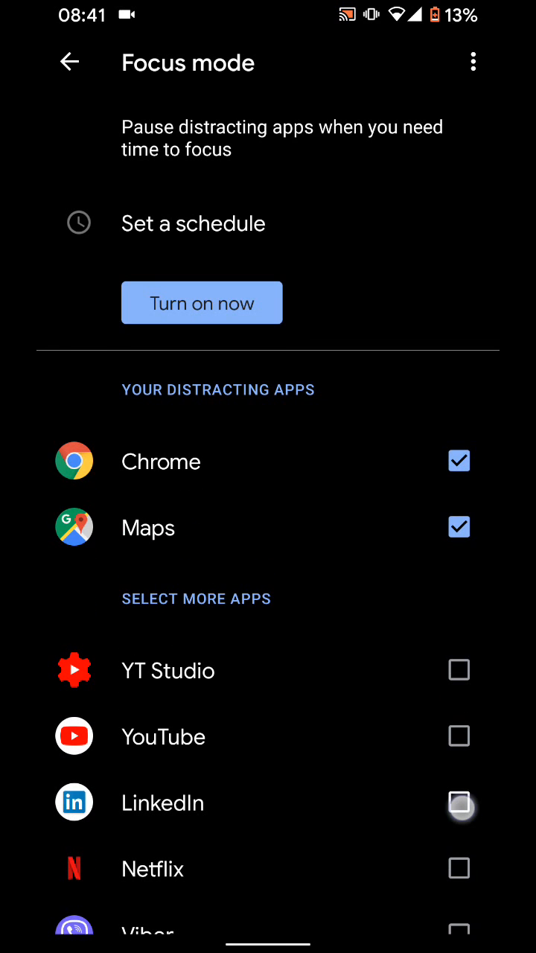
{"action": "left_click", "coordinate": [459, 802]}
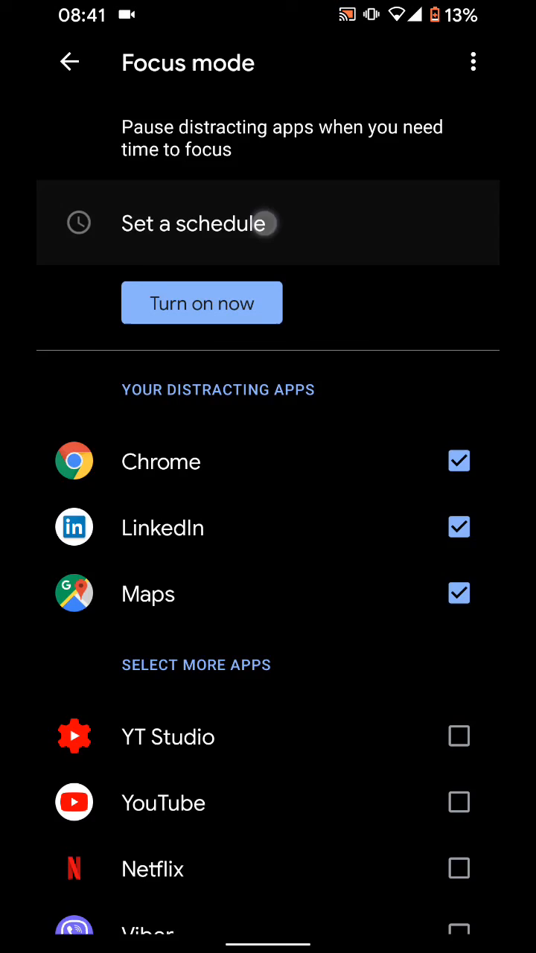
Check the schedule options without setting one, then turn Focus mode on now
{"action": "left_click", "coordinate": [197, 223]}
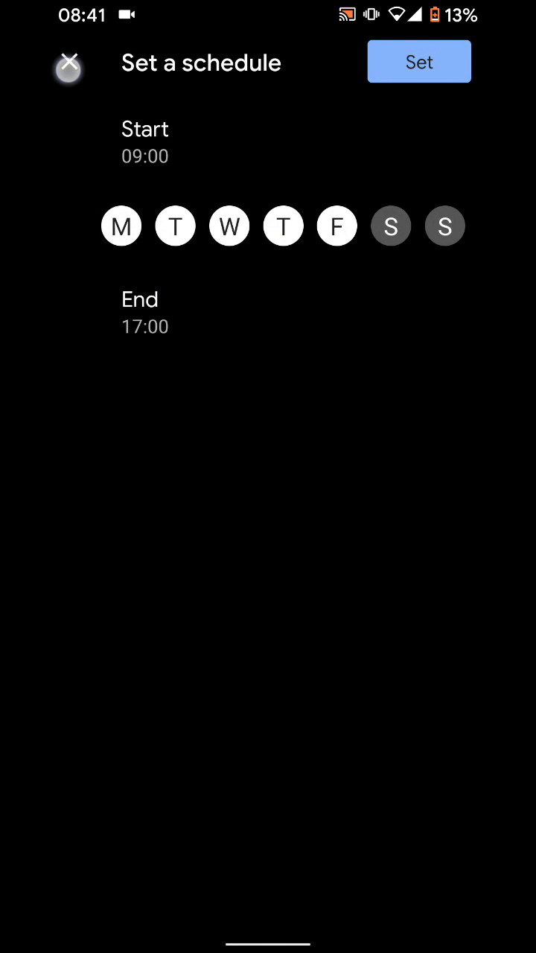
{"action": "left_click", "coordinate": [68, 63]}
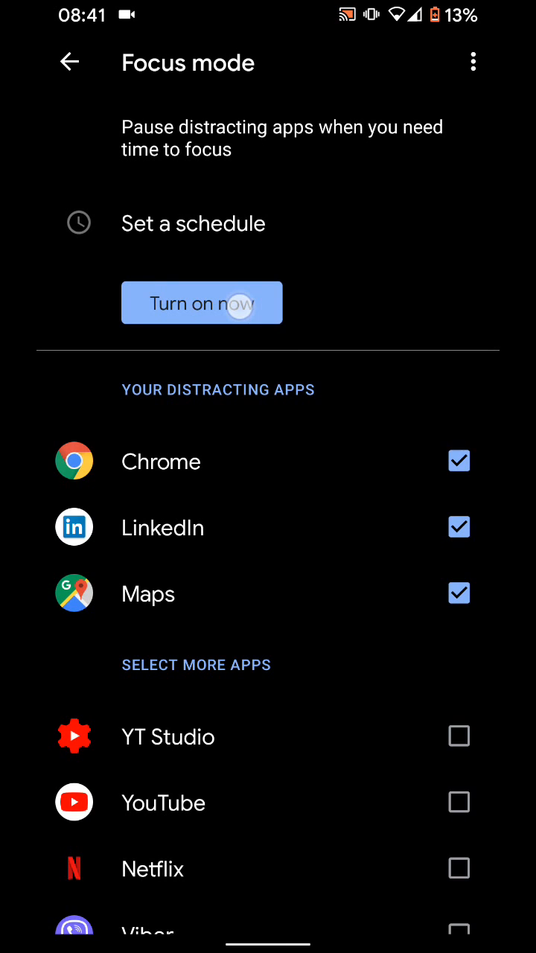
{"action": "left_click", "coordinate": [202, 302]}
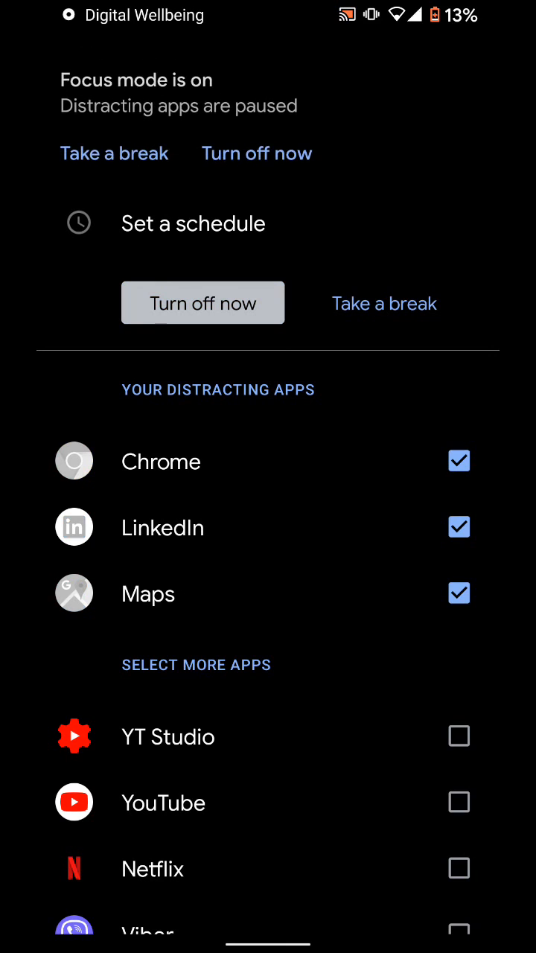